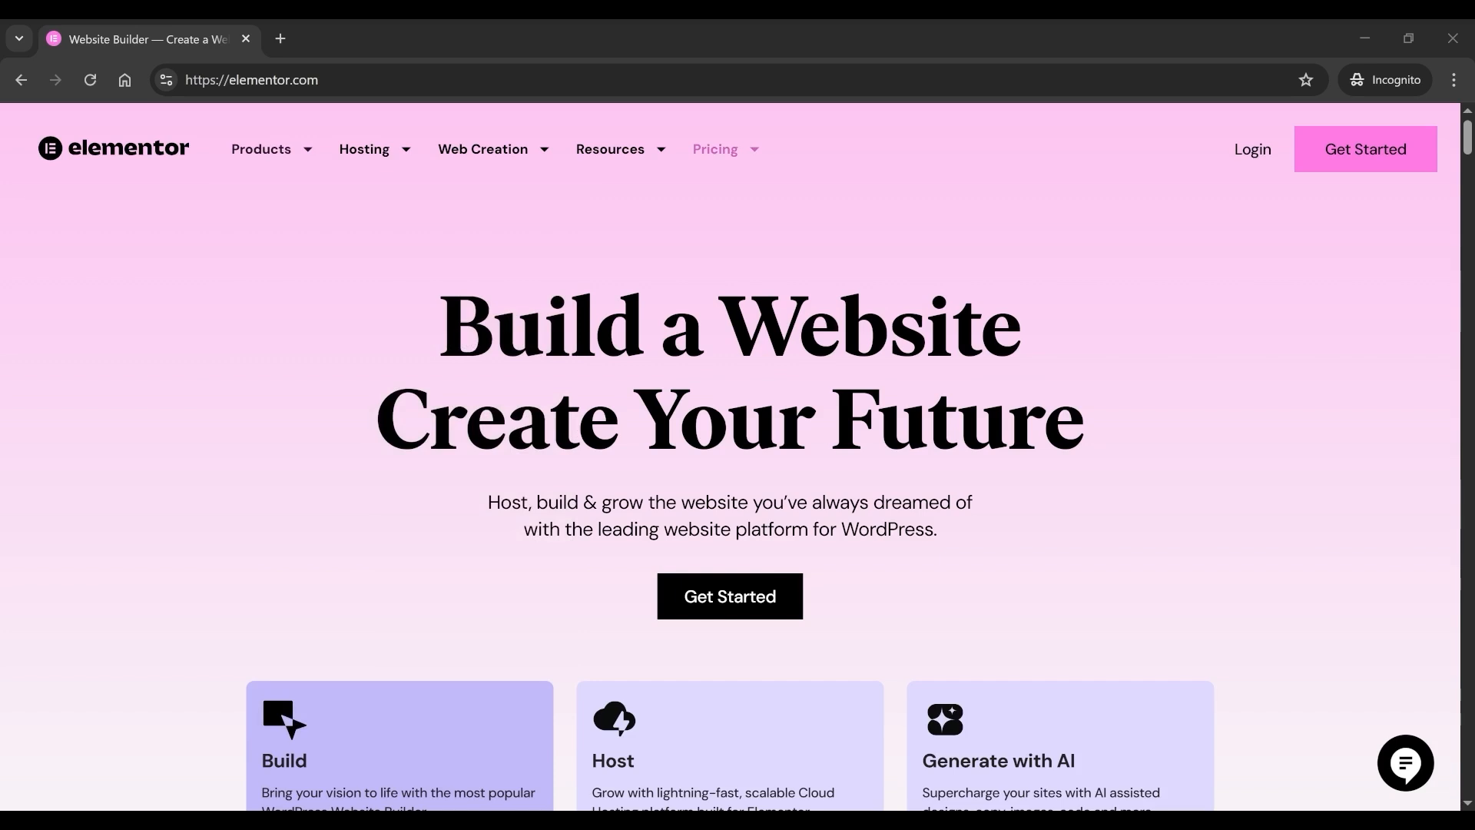
pyautogui.moveTo(1050, 581)
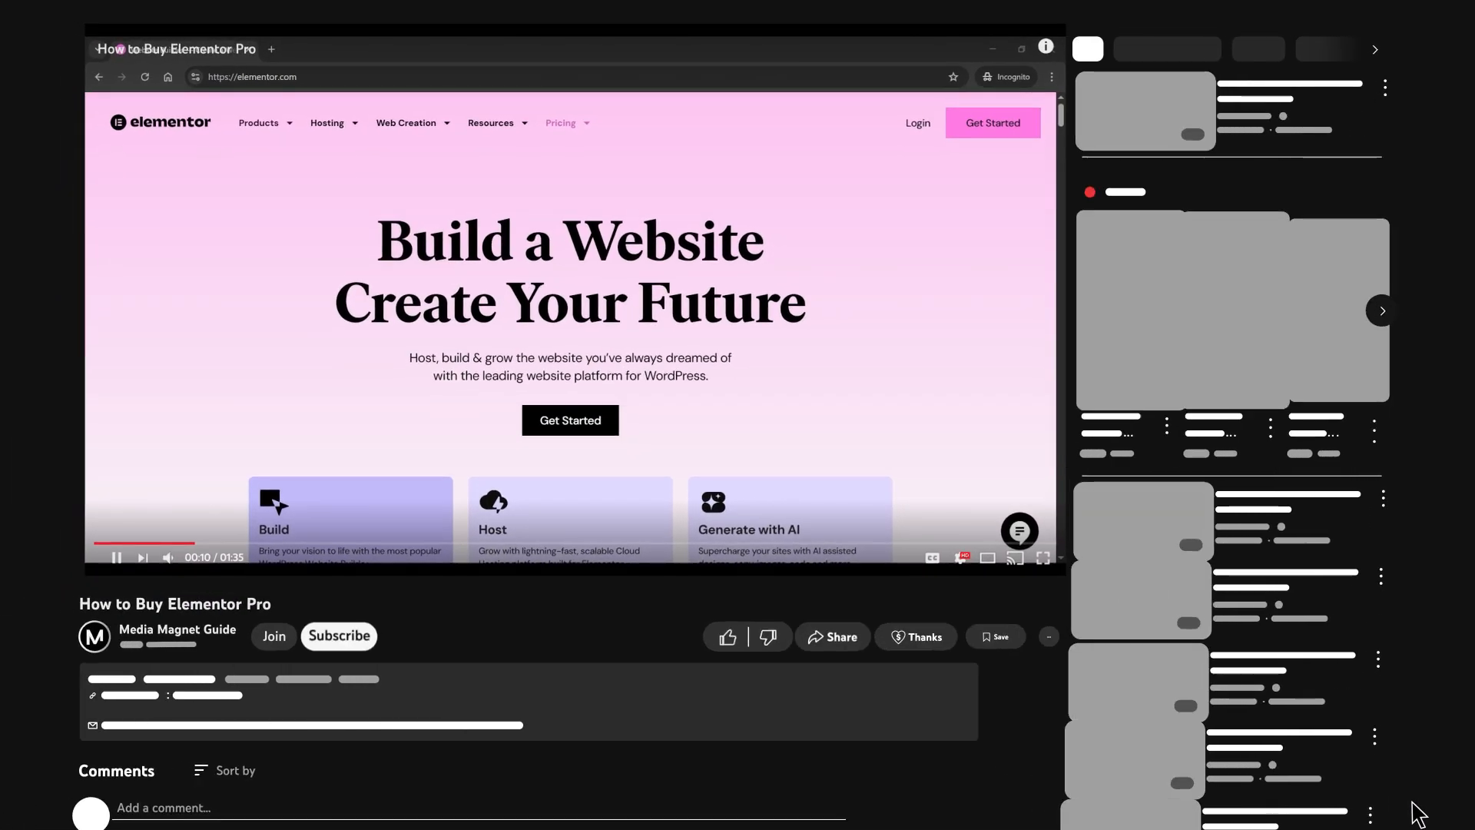
# - Like the How to Buy Elementor Pro video, subscribe to its channel, and go full screen
pyautogui.click(727, 636)
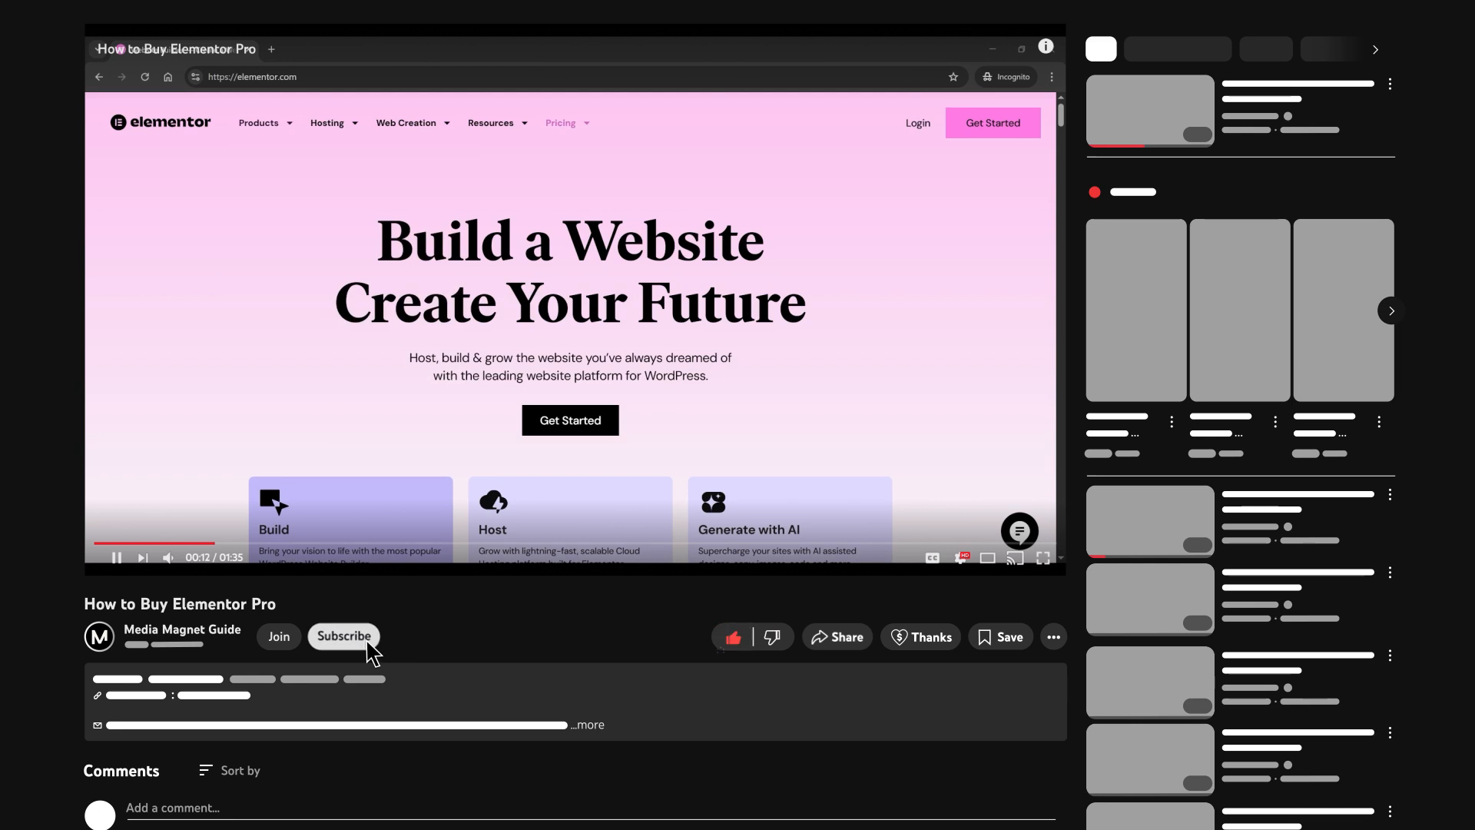
pyautogui.click(343, 636)
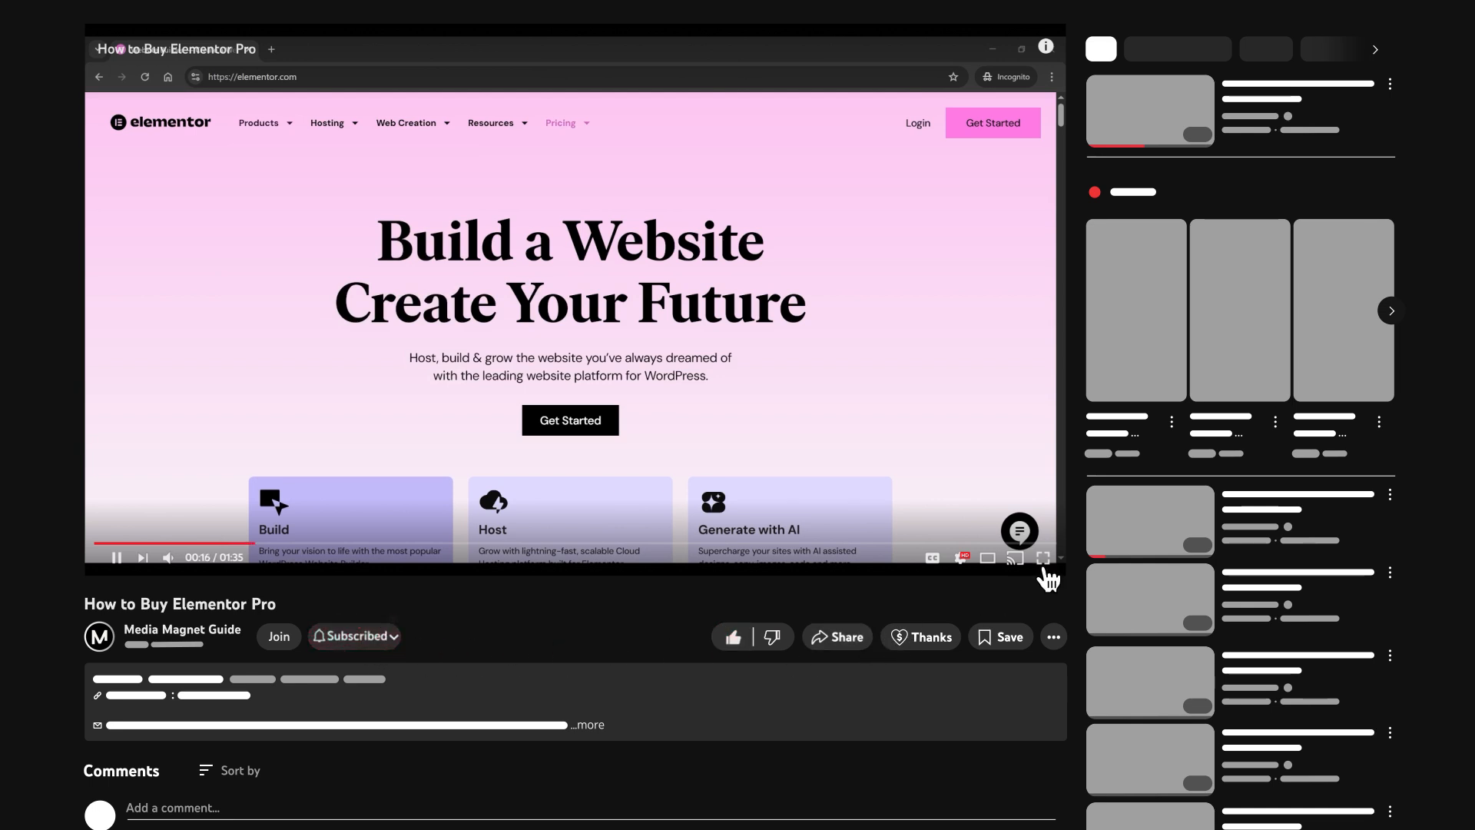
pyautogui.click(1041, 556)
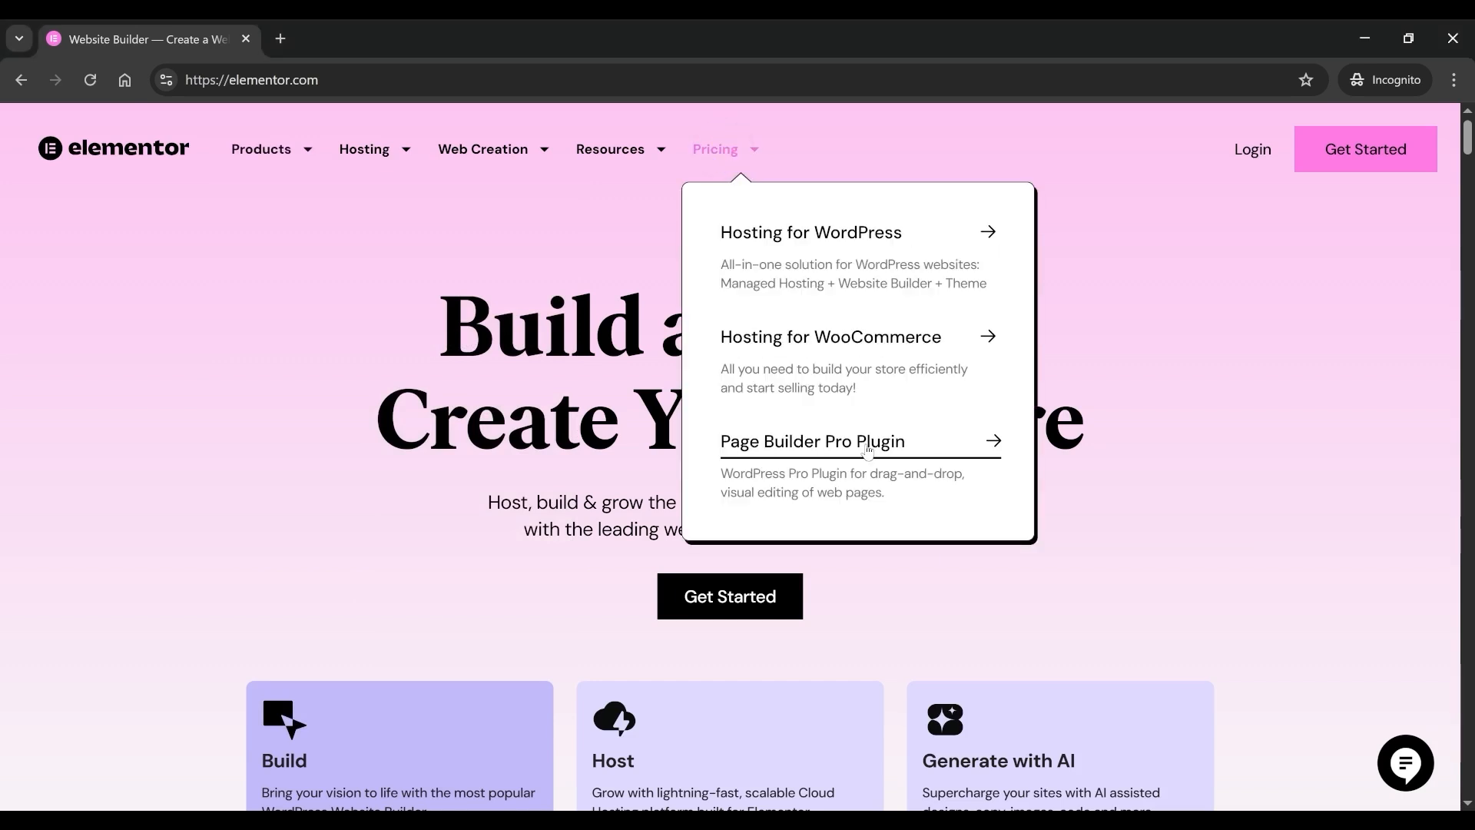
# - Show the Page Builder Pro Plugin pricing with the Essential, Advanced Solo, Advanced and Expert plan cards
pyautogui.click(811, 441)
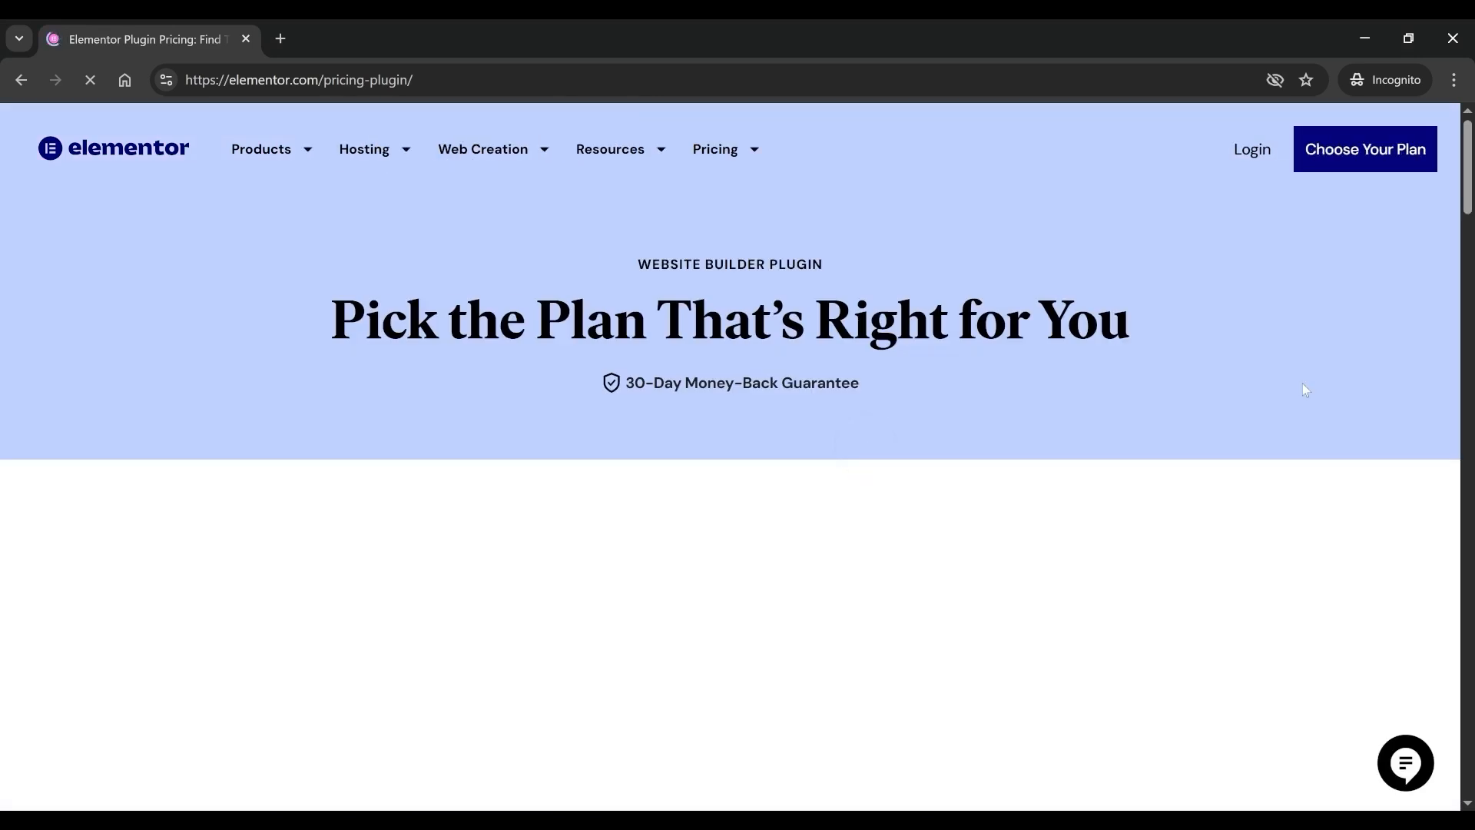
pyautogui.scroll(-3)
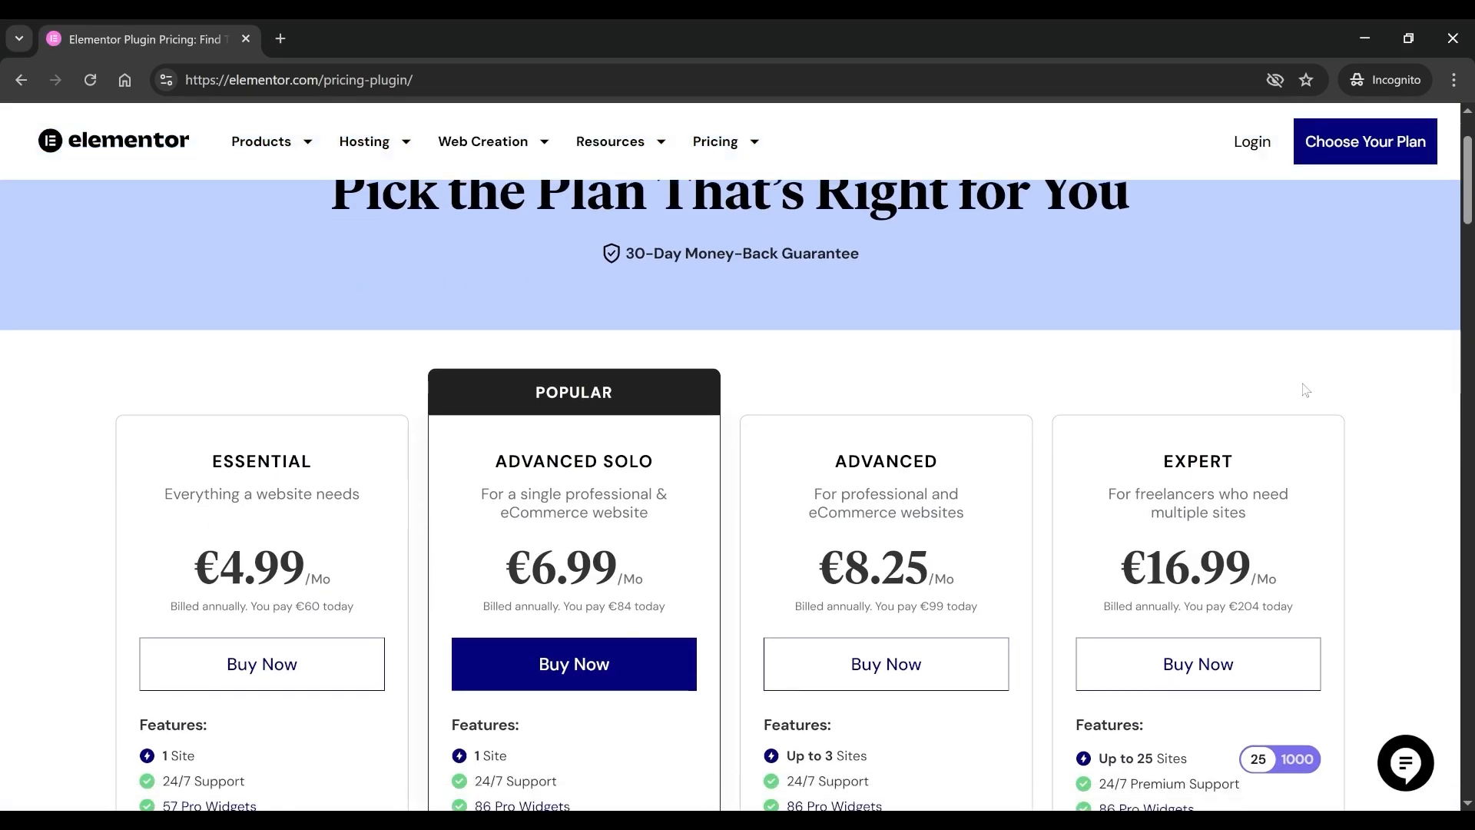
pyautogui.scroll(-3)
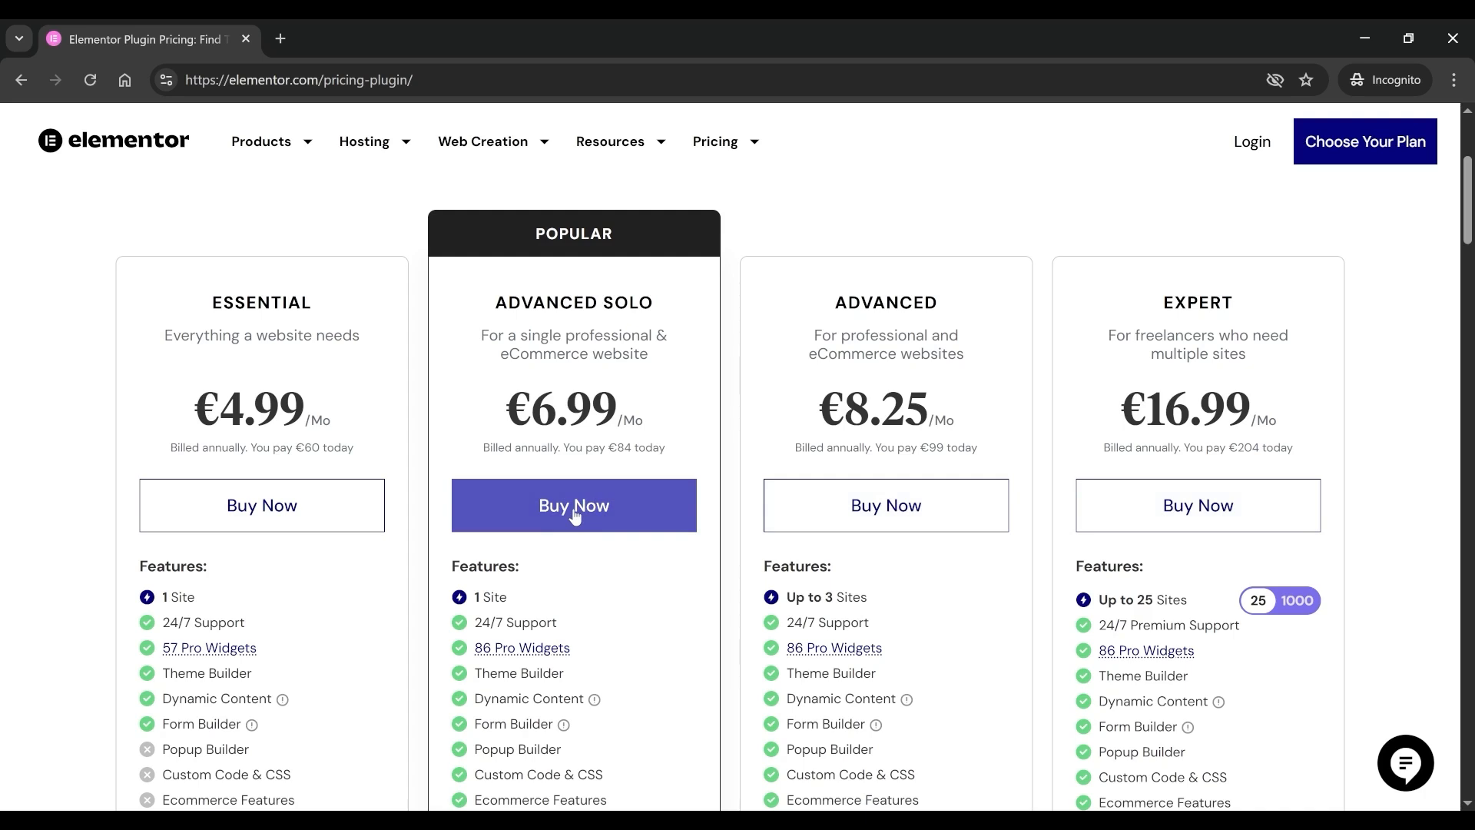
# - Choose Buy Now on the Advanced Solo plan to reach checkout with the €101.49 total
pyautogui.click(573, 505)
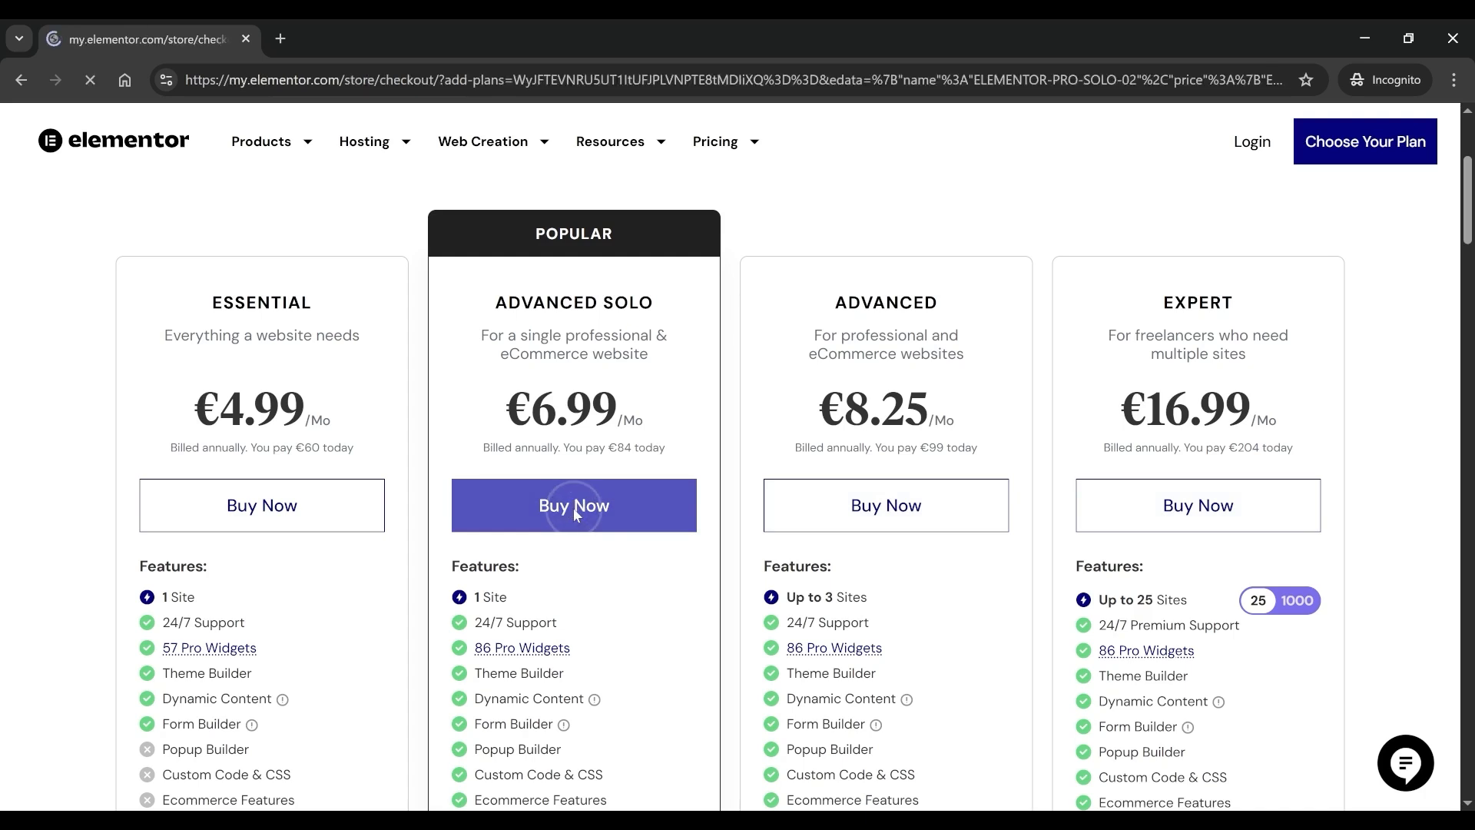
pyautogui.click(573, 506)
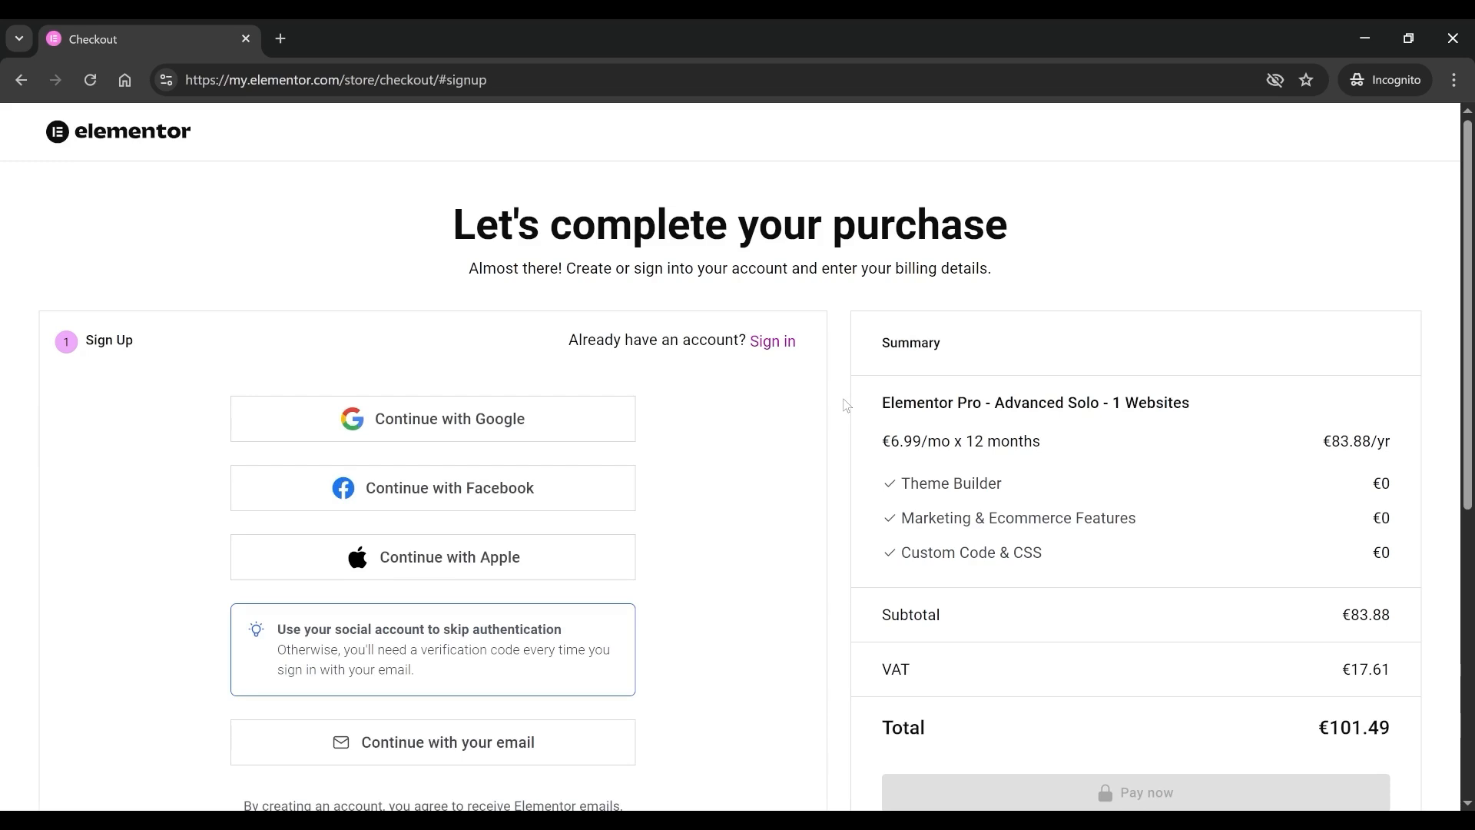
# - Reveal the full Advanced Solo order summary with the €101.49 total, renewal note and Pay now
pyautogui.scroll(-3)
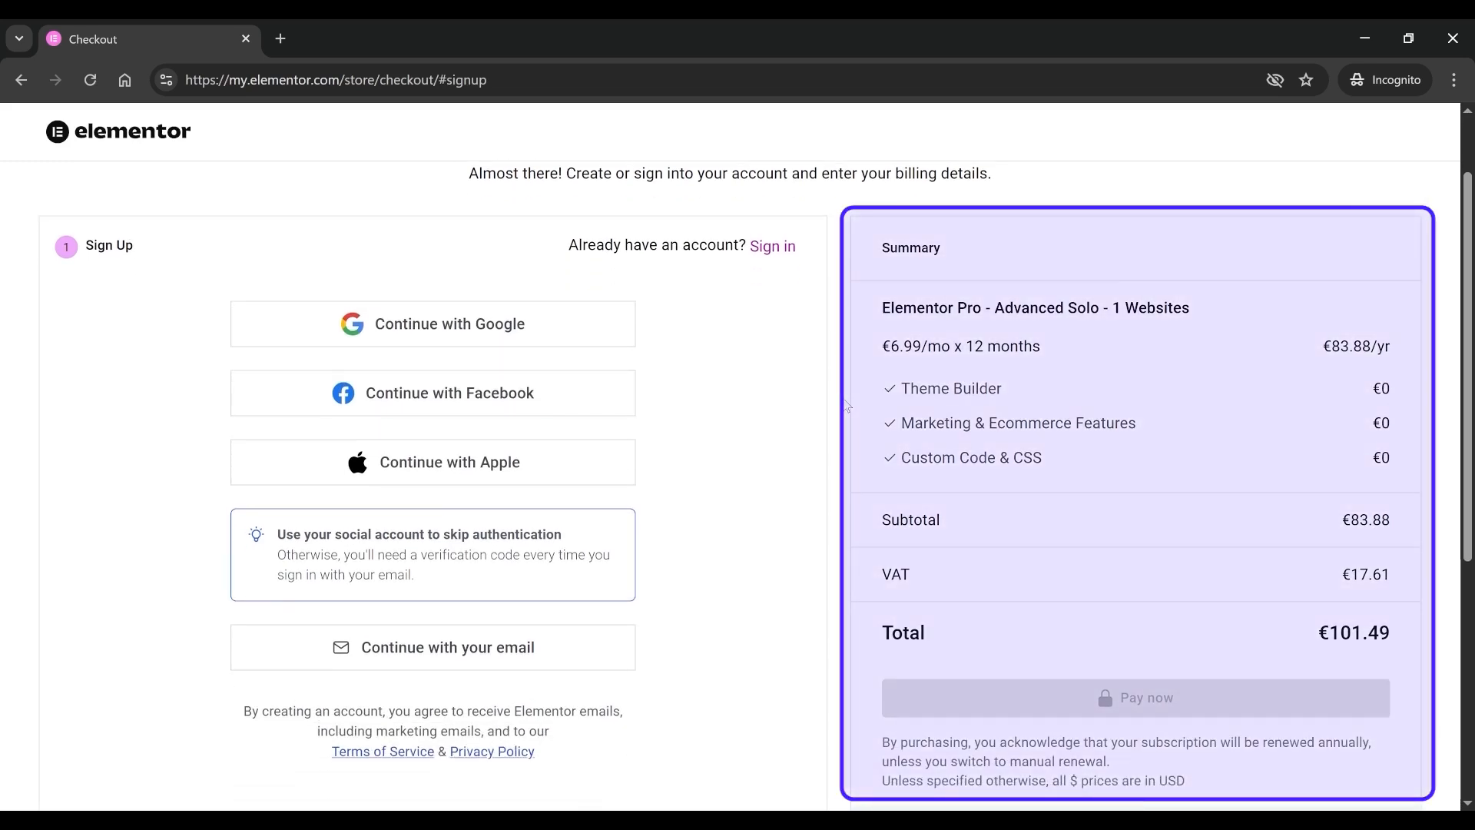
pyautogui.click(1134, 697)
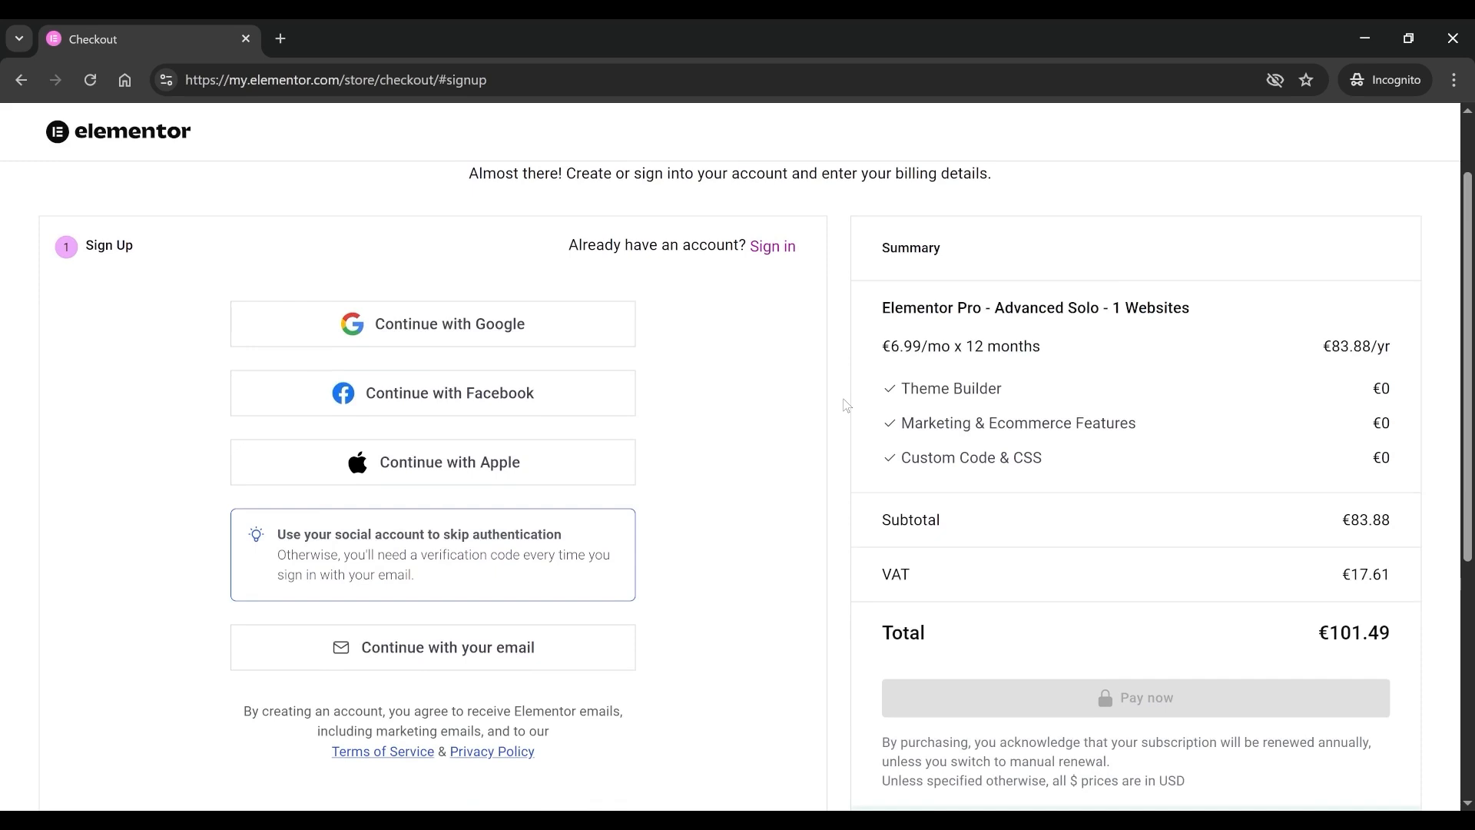
pyautogui.moveTo(1345, 761)
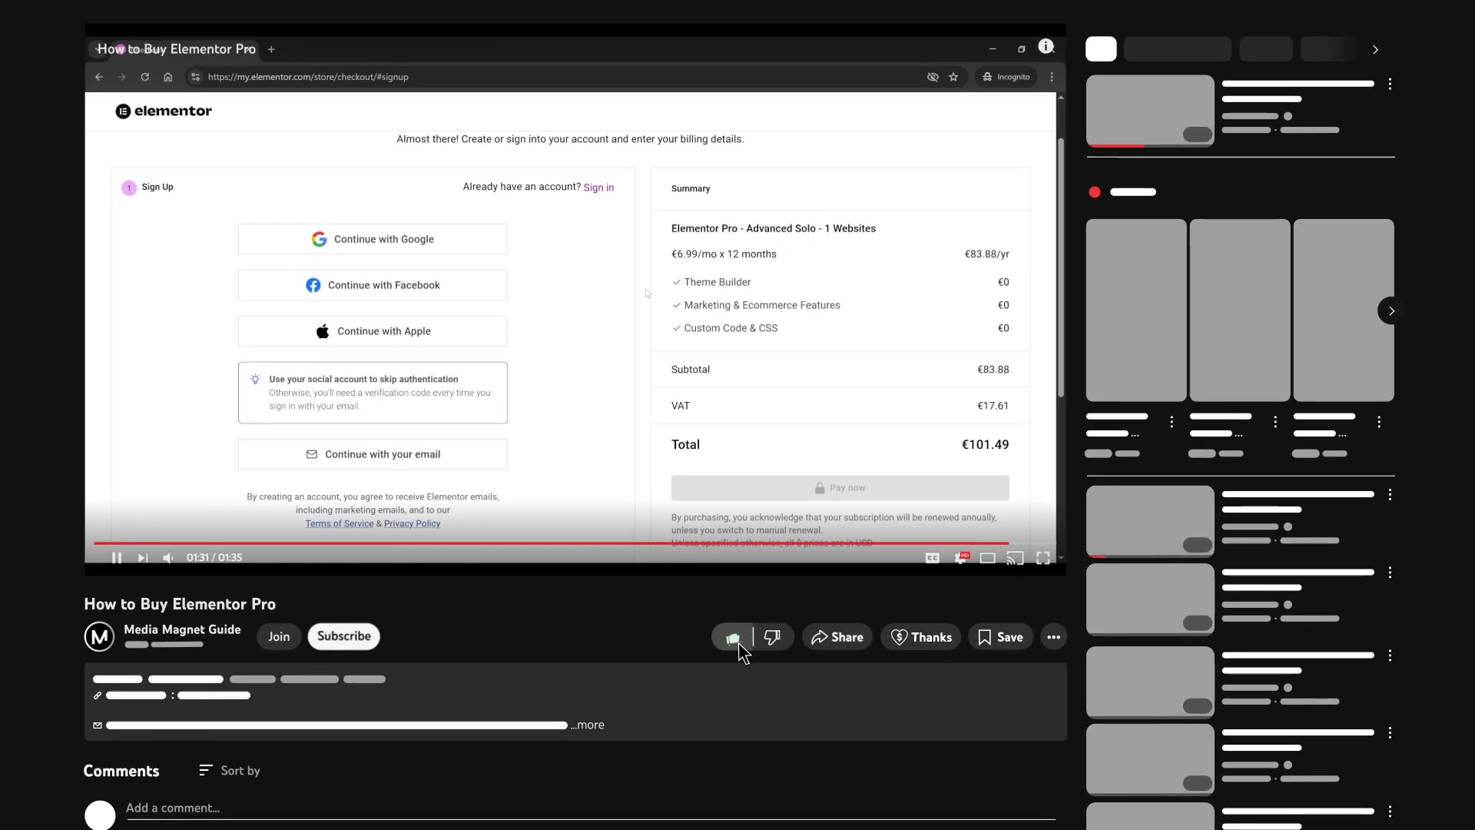
# - Subscribe to the How to Buy Elementor Pro video's channel
pyautogui.click(342, 636)
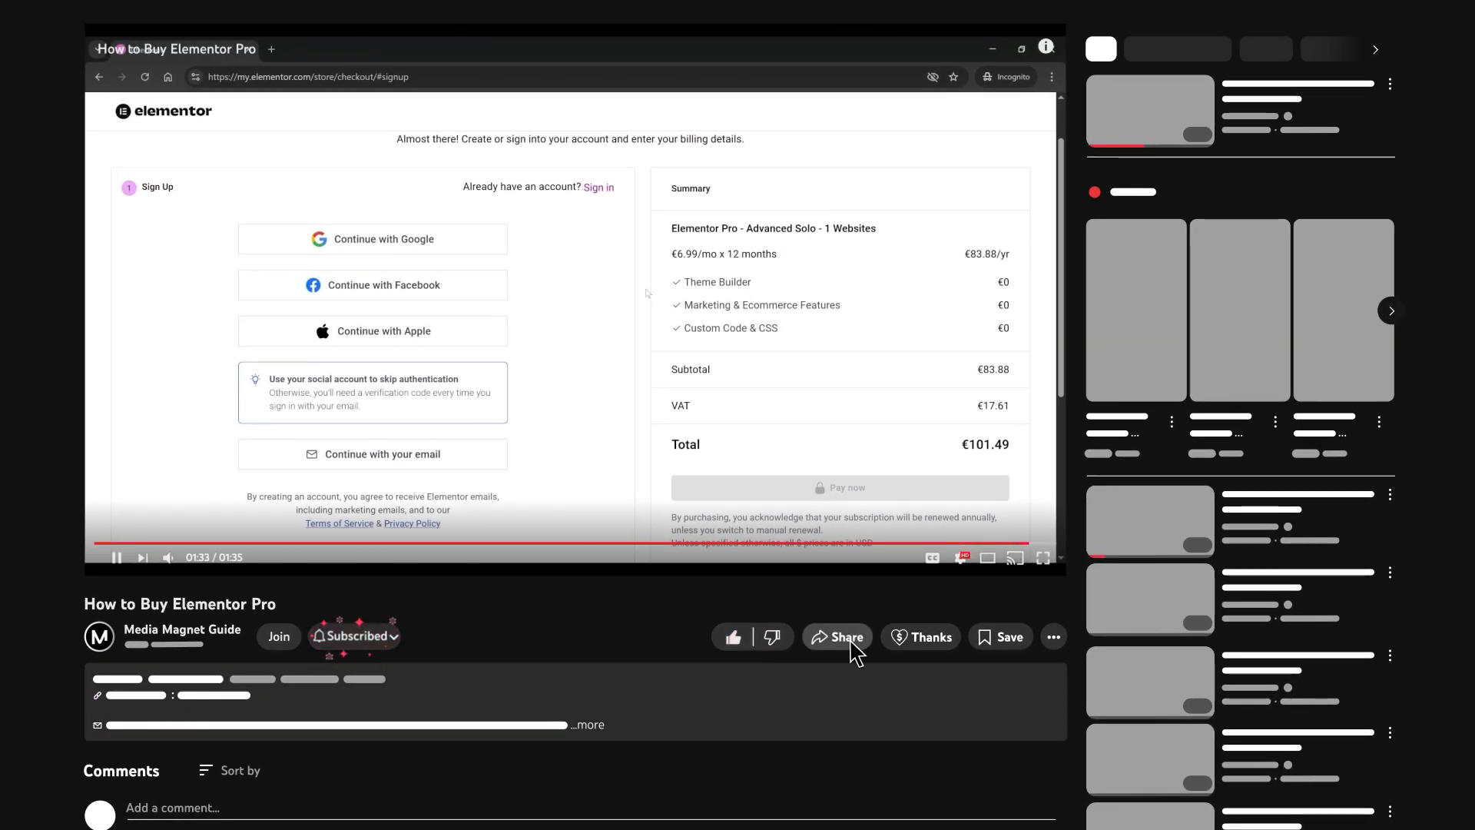